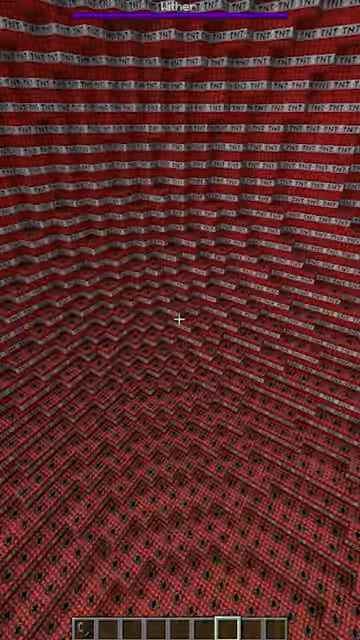
mouse_move(180, 320)
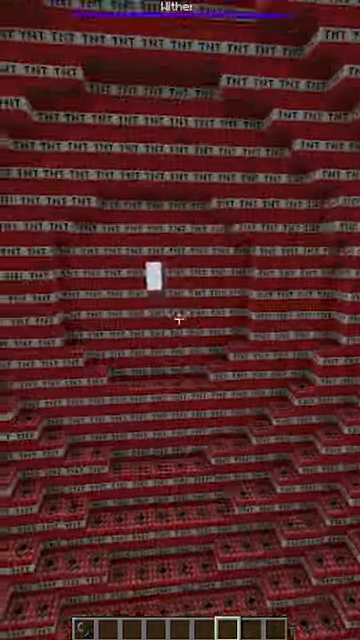
mouse_move(180, 320)
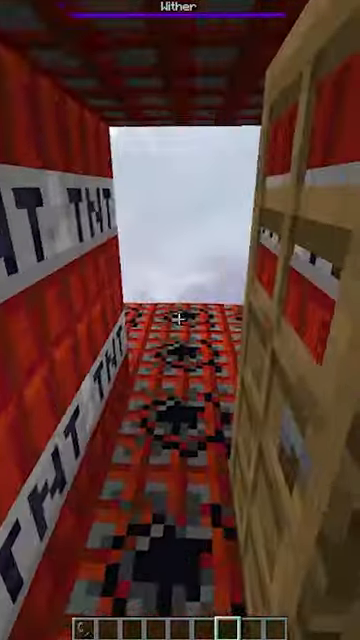
mouse_move(180, 320)
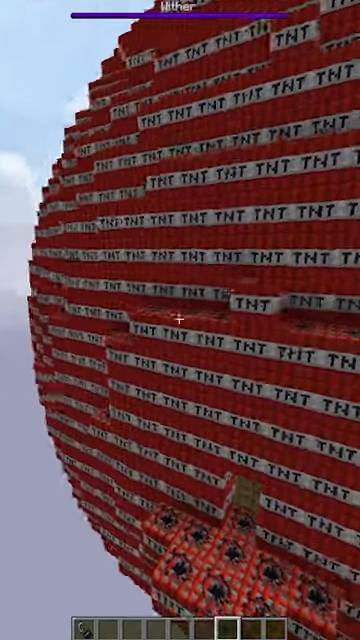